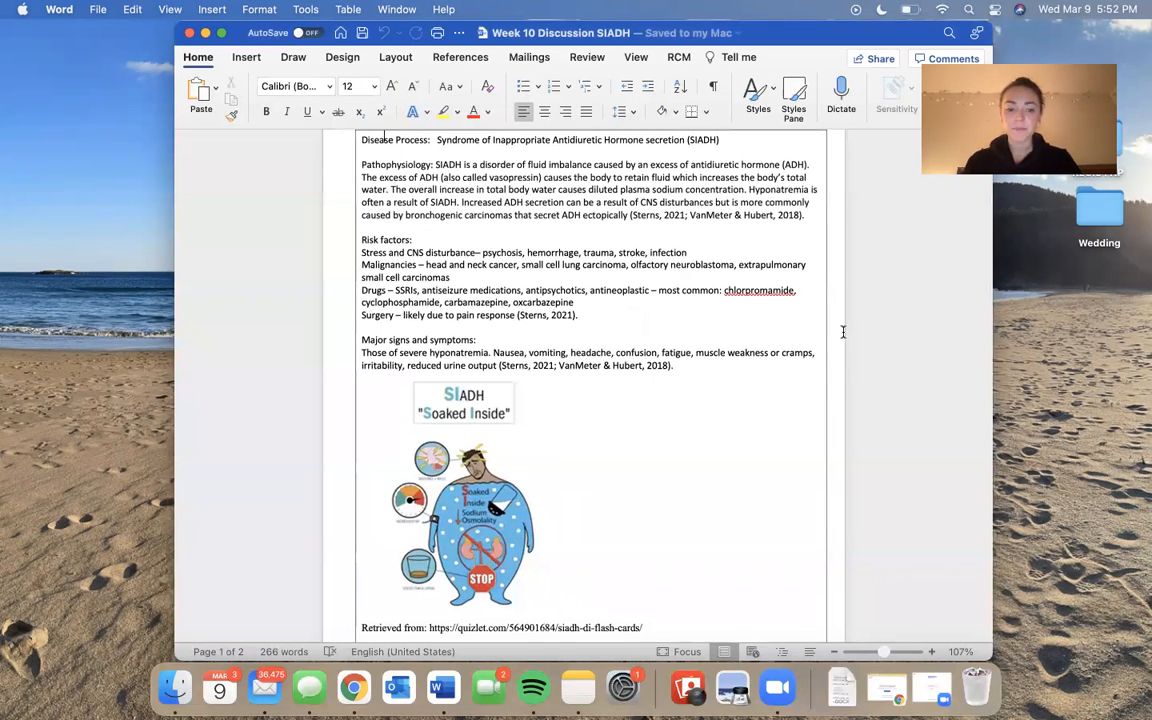
{"action": "scroll", "scroll_direction": "down", "scroll_amount": 3}
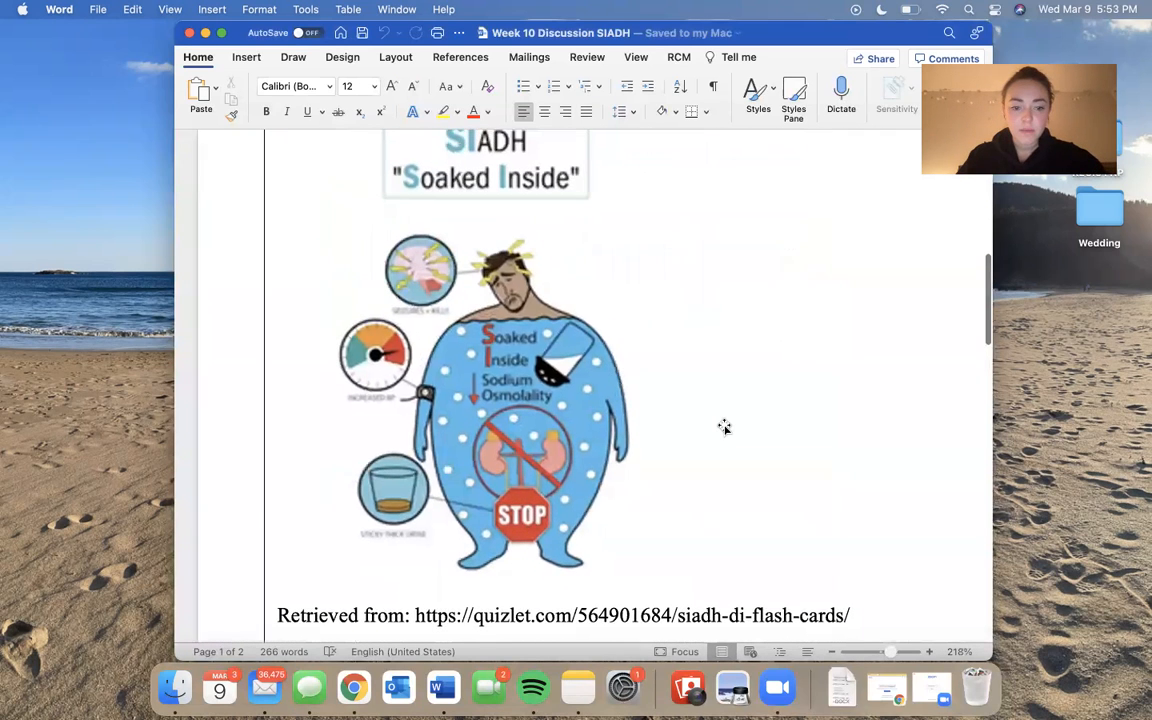
{"action": "scroll", "scroll_direction": "down", "scroll_amount": 3}
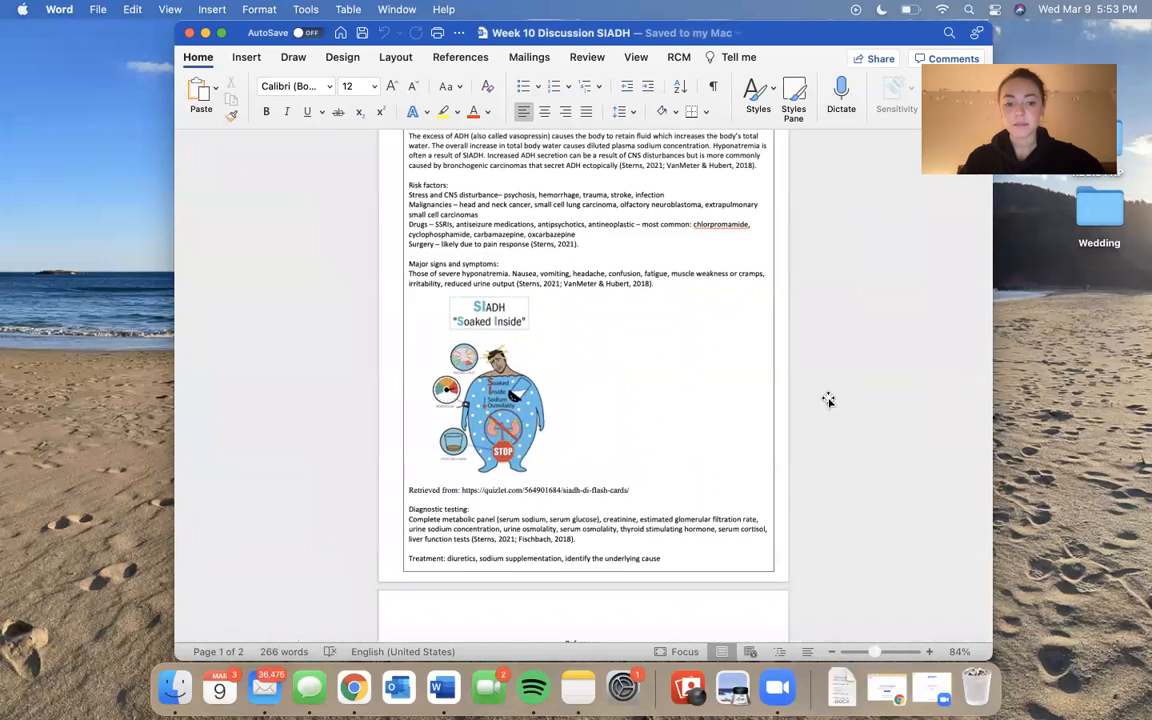
{"action": "scroll", "scroll_direction": "down", "scroll_amount": 3}
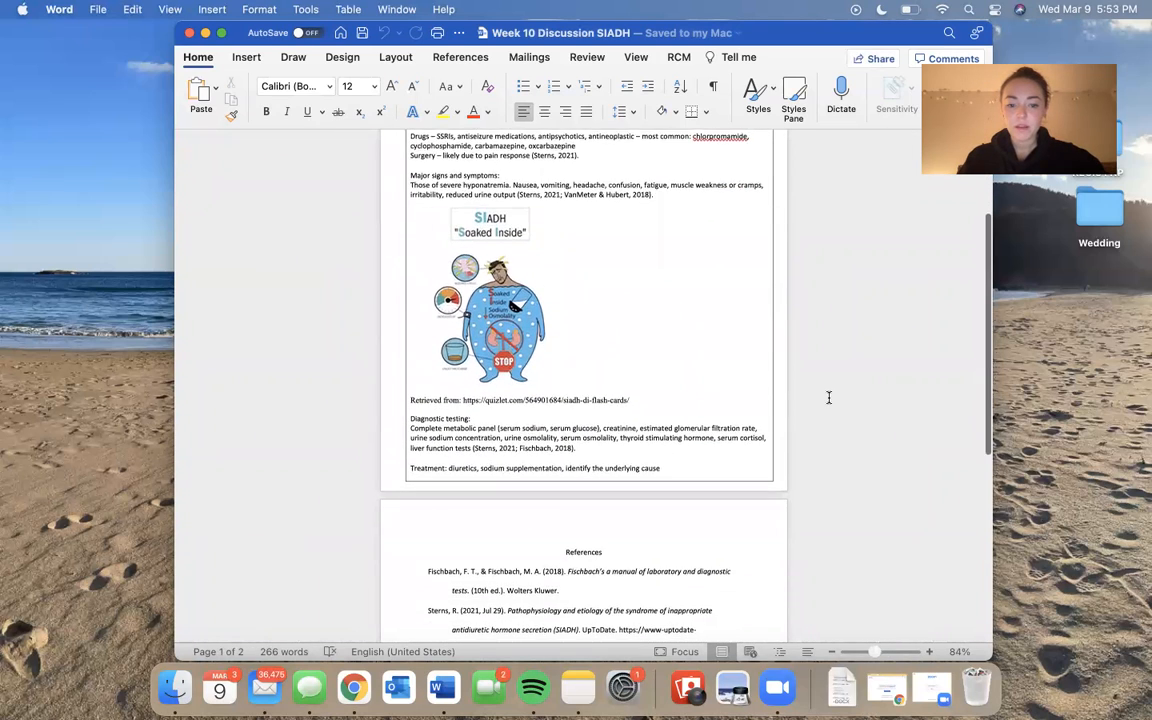
{"action": "scroll", "scroll_direction": "down", "scroll_amount": 3}
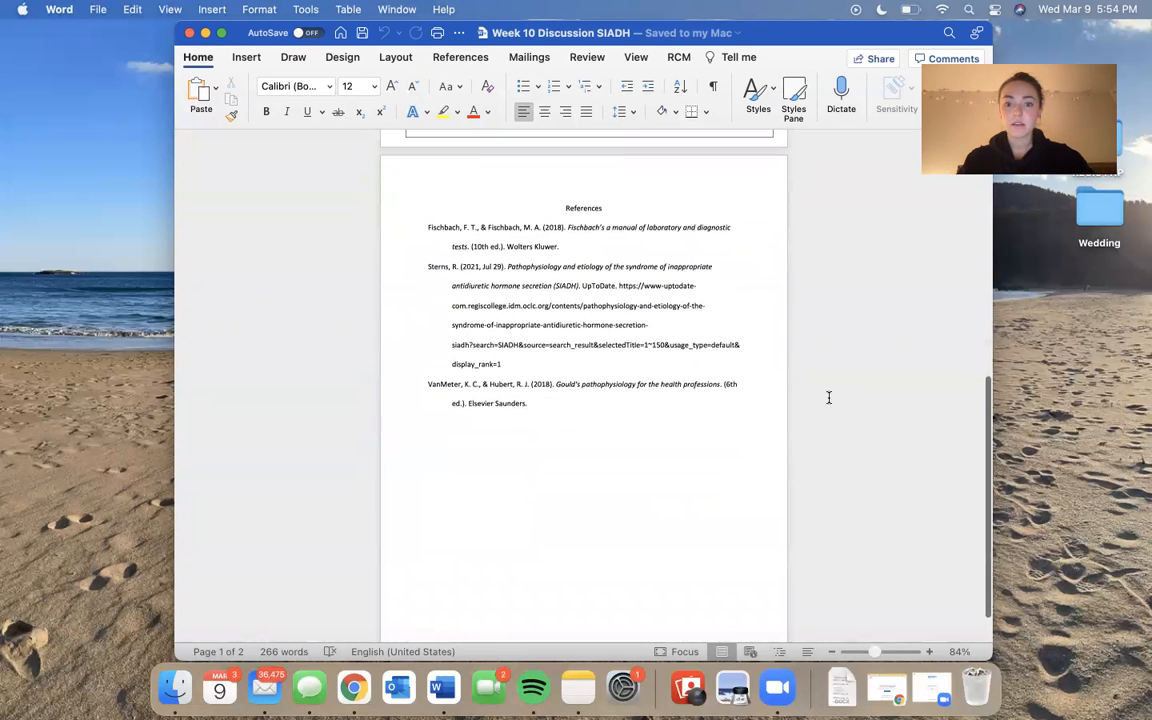
{"action": "scroll", "scroll_direction": "up", "scroll_amount": 3}
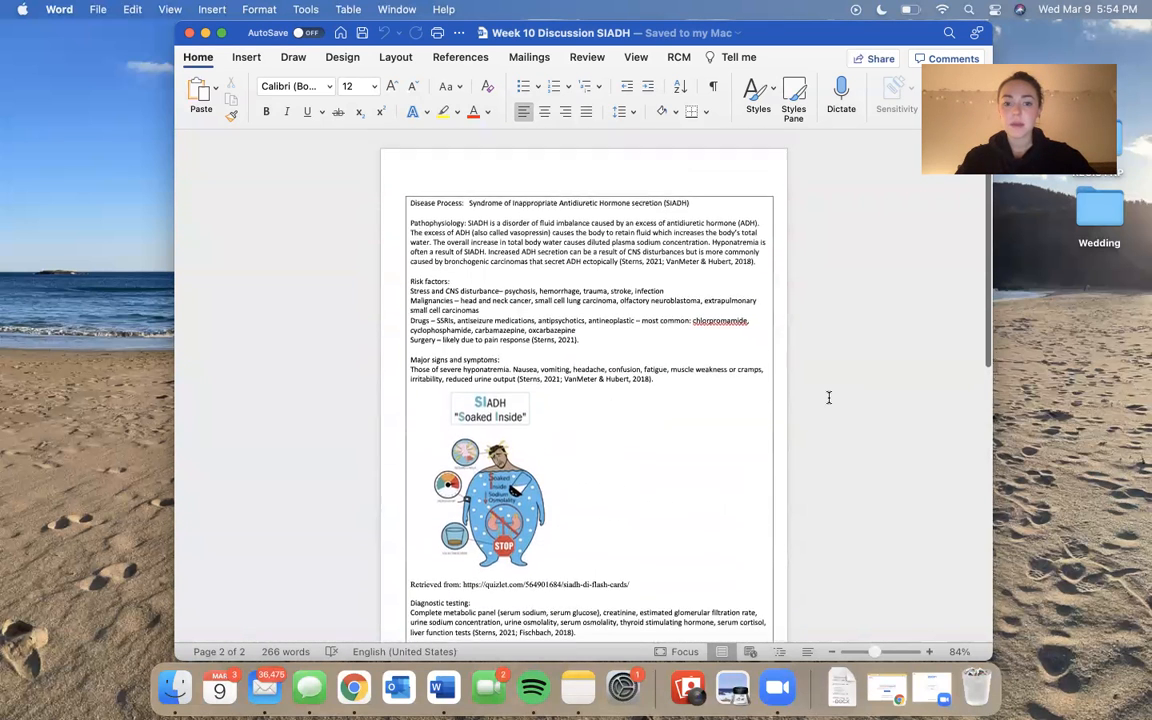
{"action": "scroll", "scroll_direction": "up", "scroll_amount": 3}
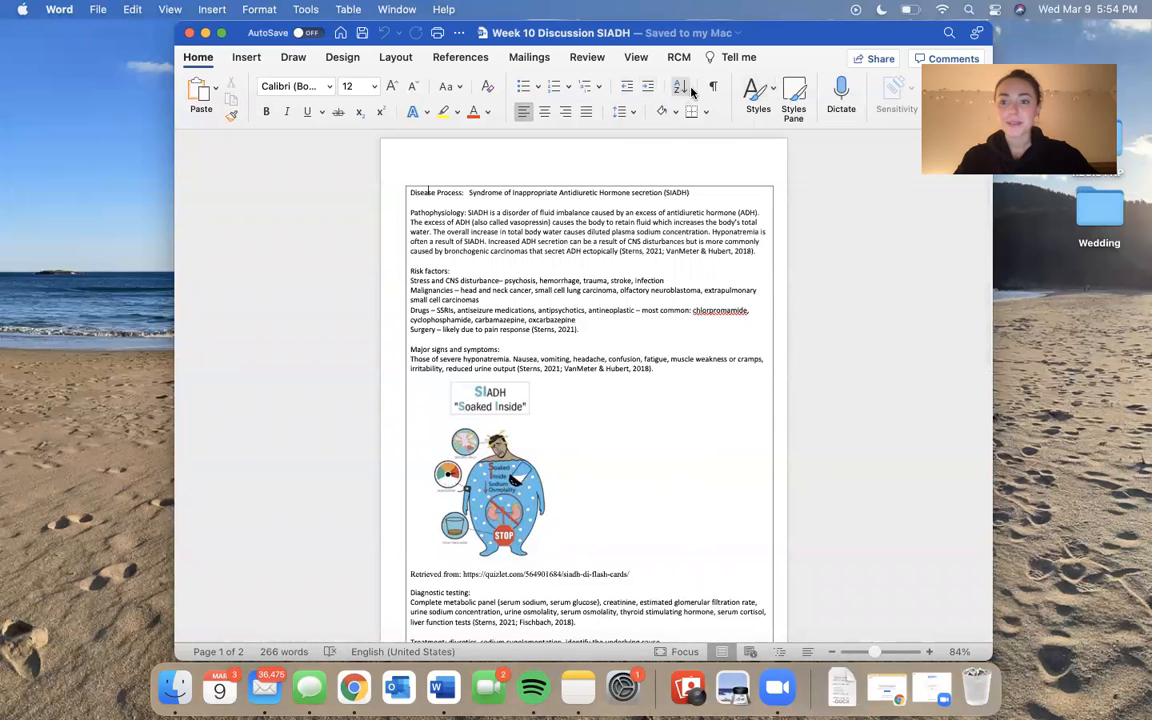